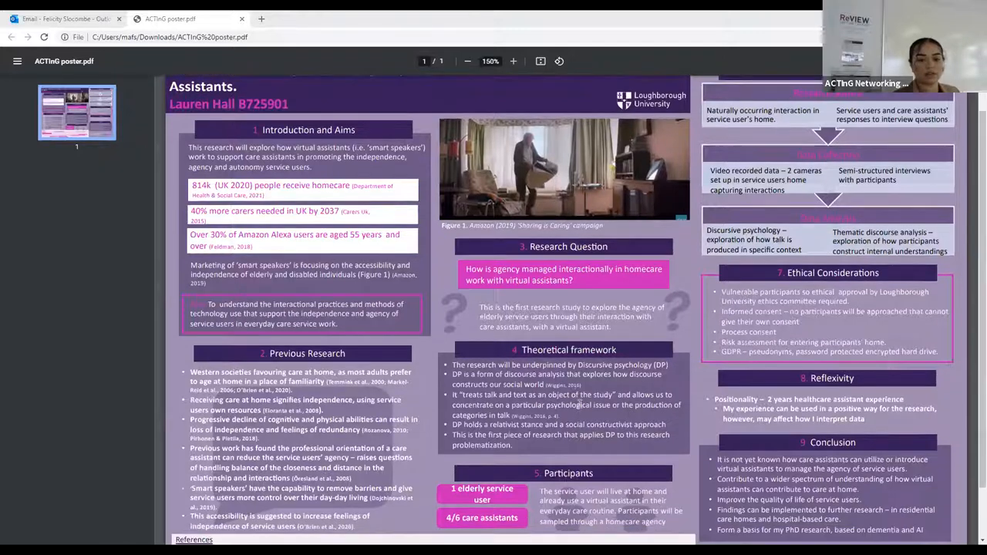
scroll("down", 3)
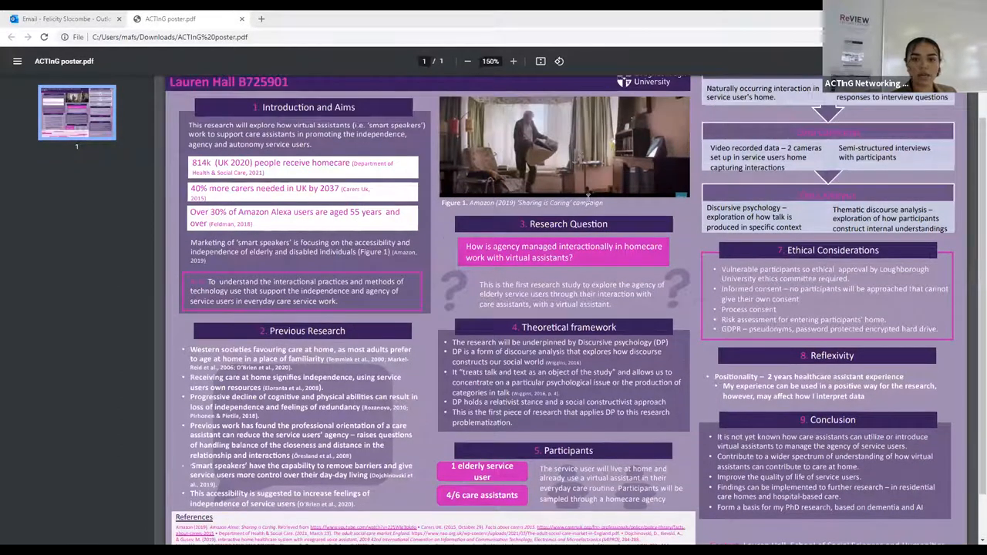
mouse_move(562, 193)
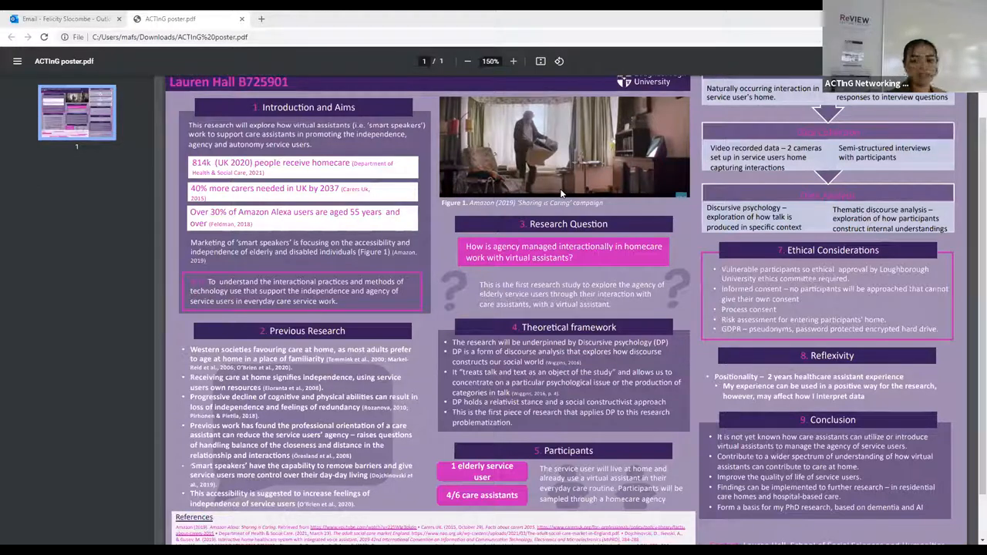
scroll("down", 3)
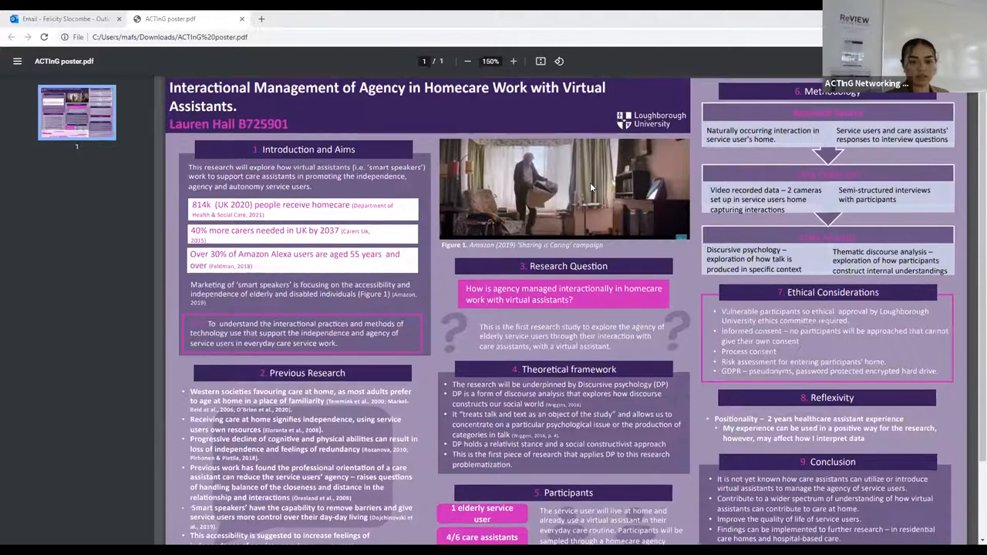
scroll("down", 3)
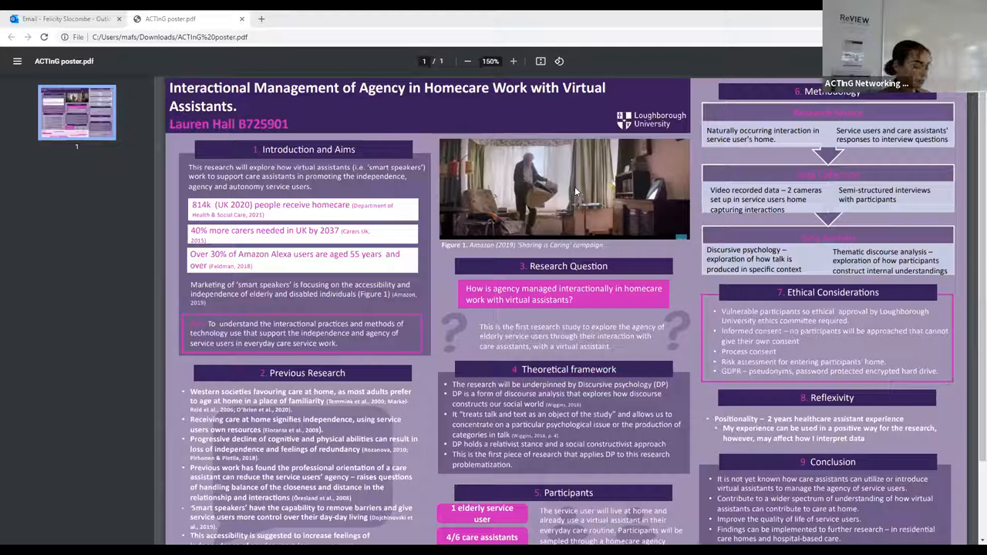
scroll("down", 3)
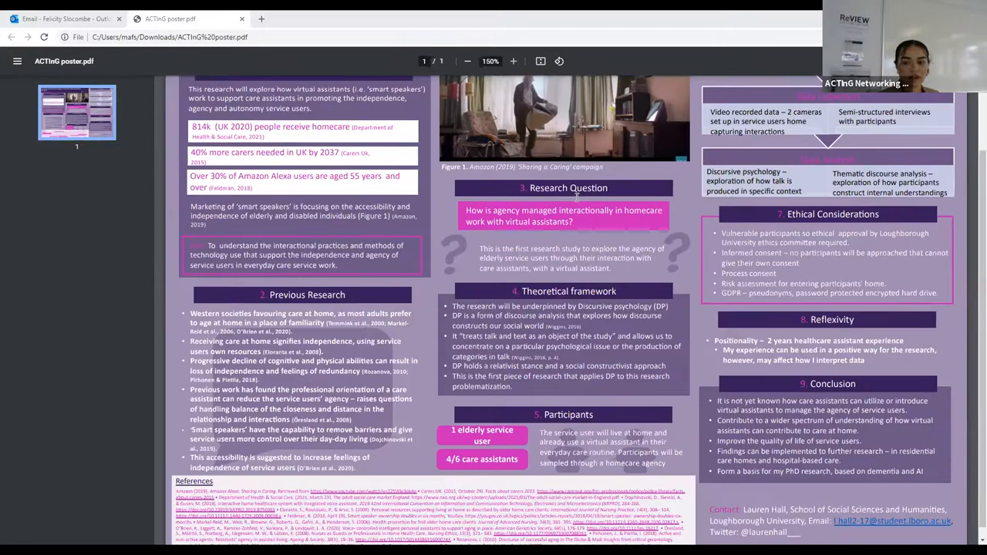
scroll("down", 3)
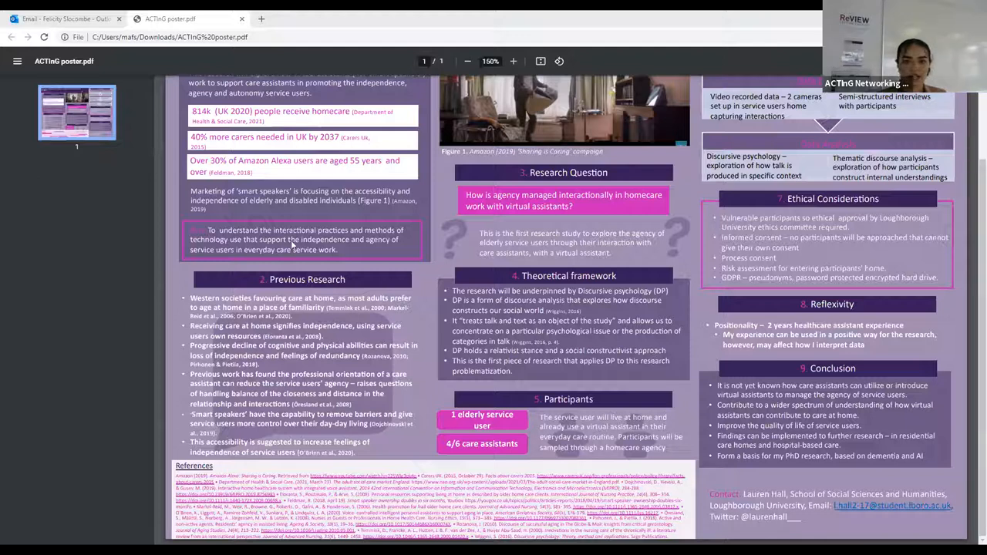
mouse_move(544, 172)
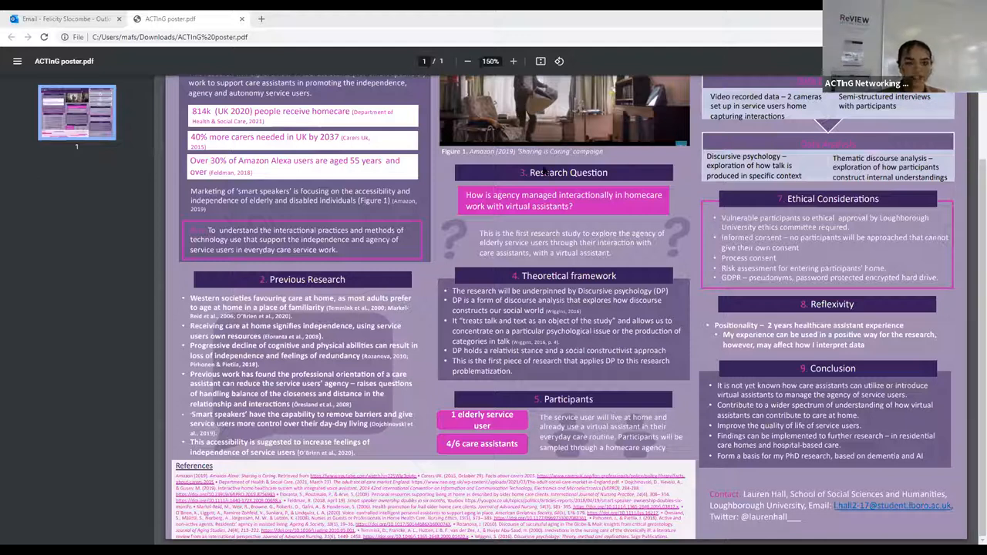